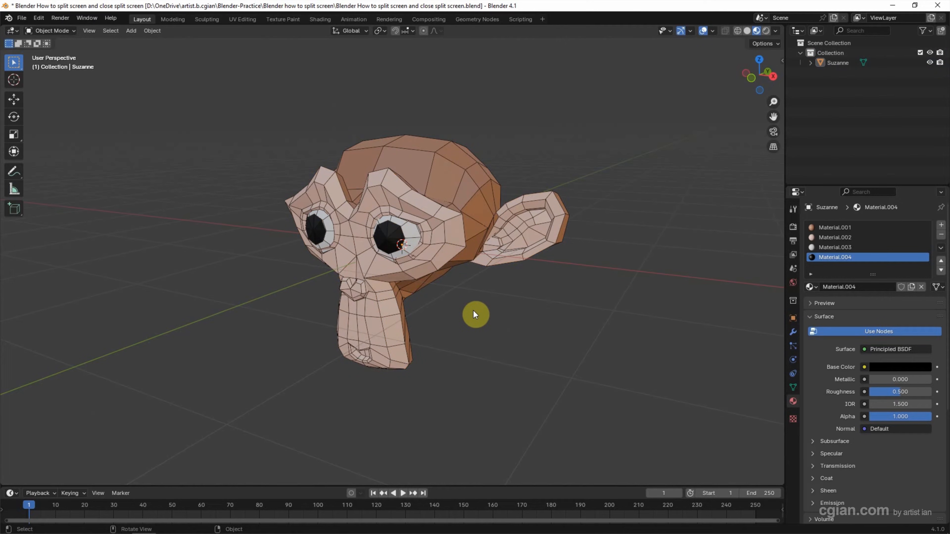
pyautogui.moveTo(6, 29)
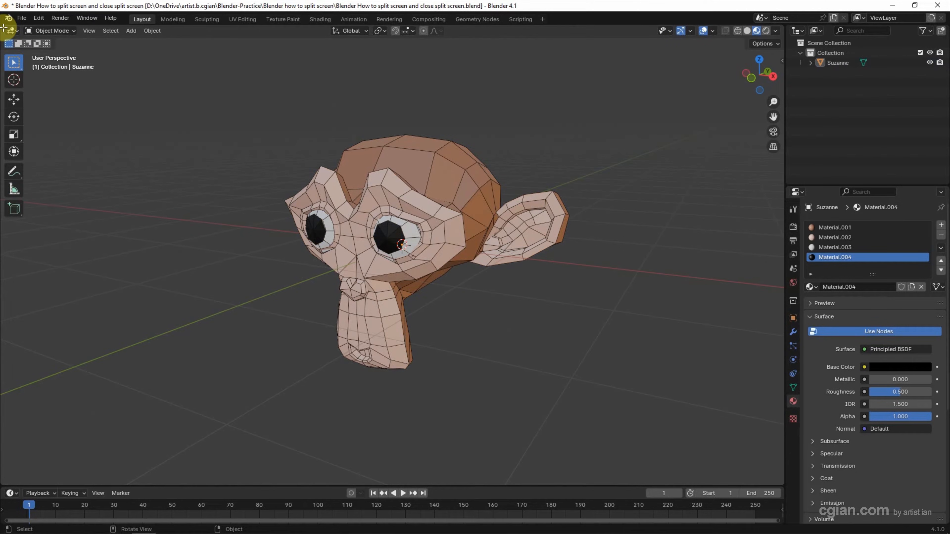
pyautogui.moveTo(11, 353)
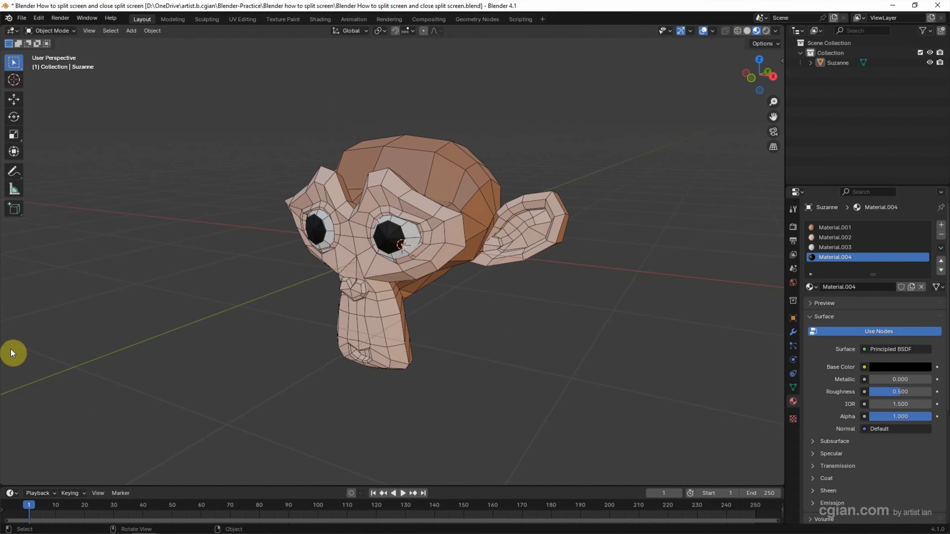
pyautogui.moveTo(738, 435)
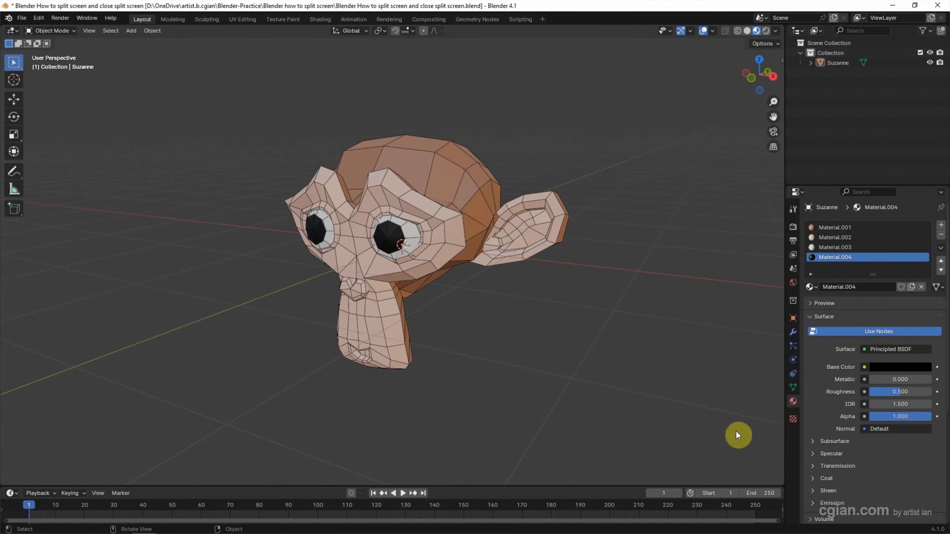
pyautogui.moveTo(781, 62)
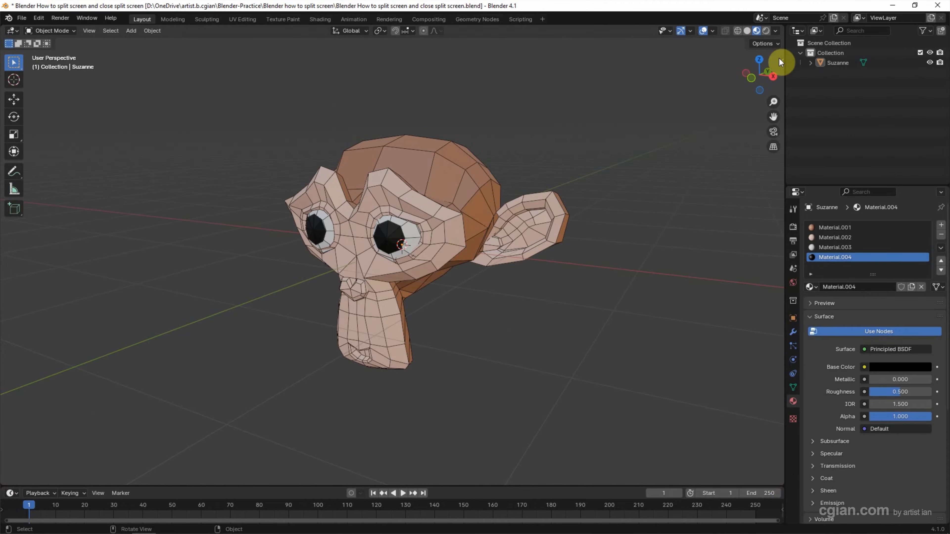
pyautogui.moveTo(754, 41)
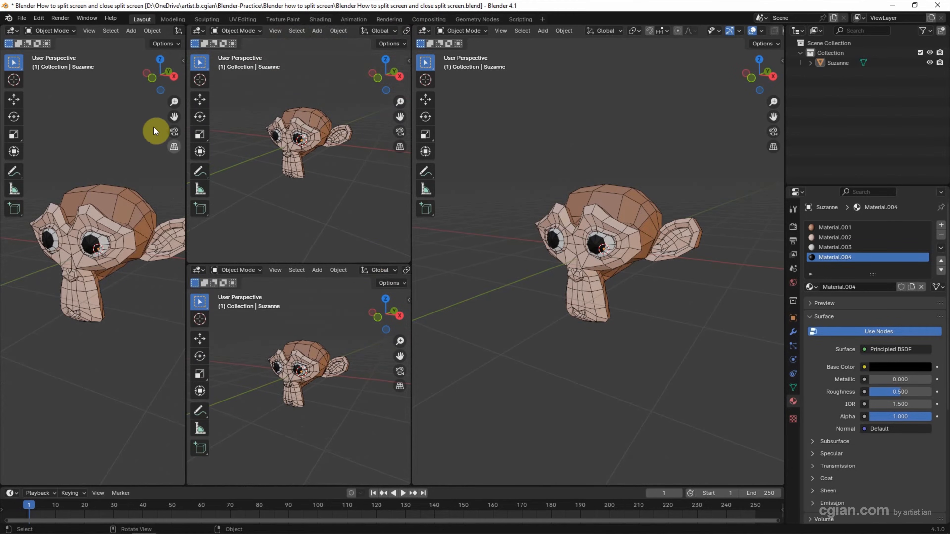
# Step: Set one area to Front Orthographic view of the monkey head via the navigation gizmo
pyautogui.click(159, 76)
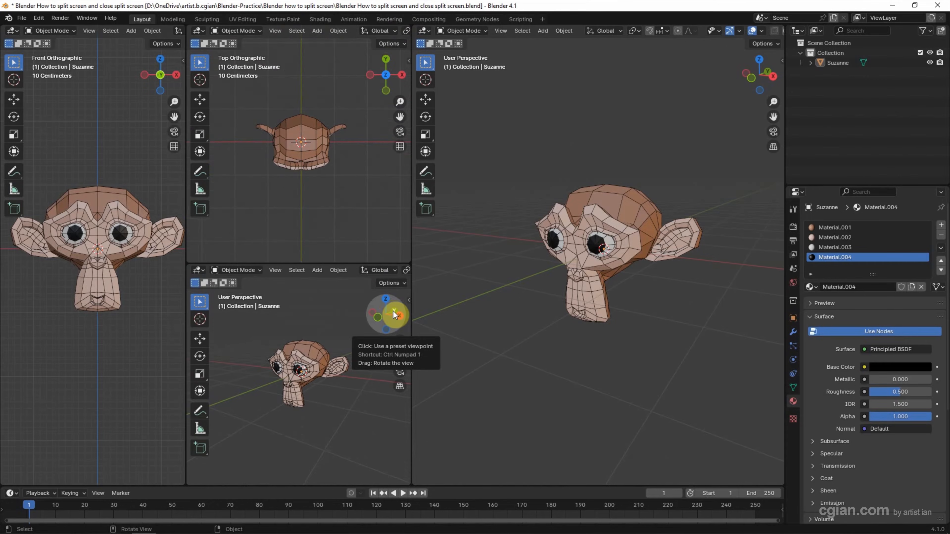
# Step: Set a third area to Left Orthographic view of the monkey head
pyautogui.click(385, 313)
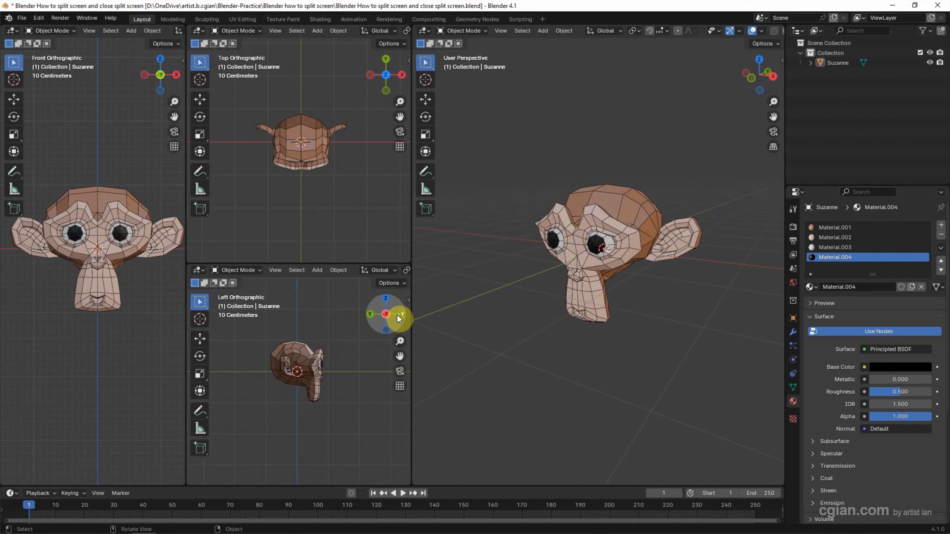
pyautogui.moveTo(398, 319)
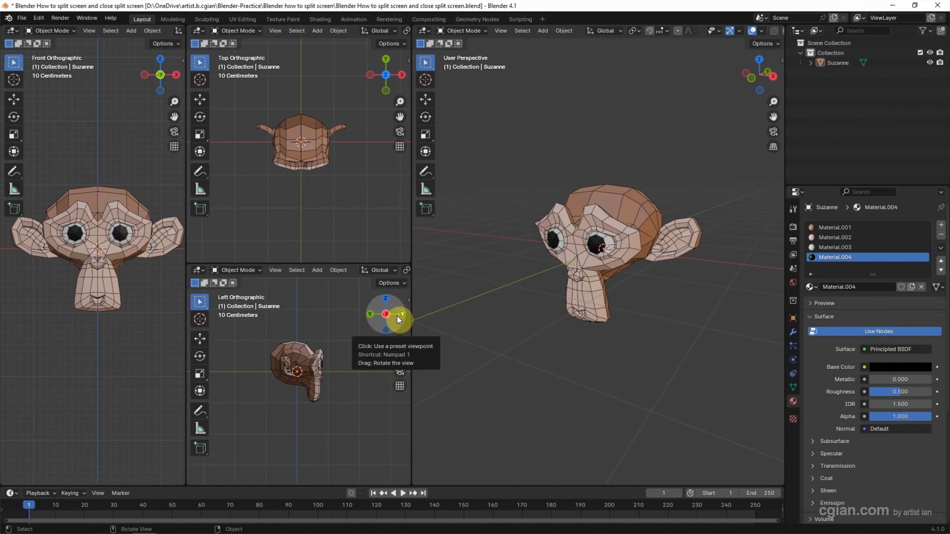
pyautogui.moveTo(303, 278)
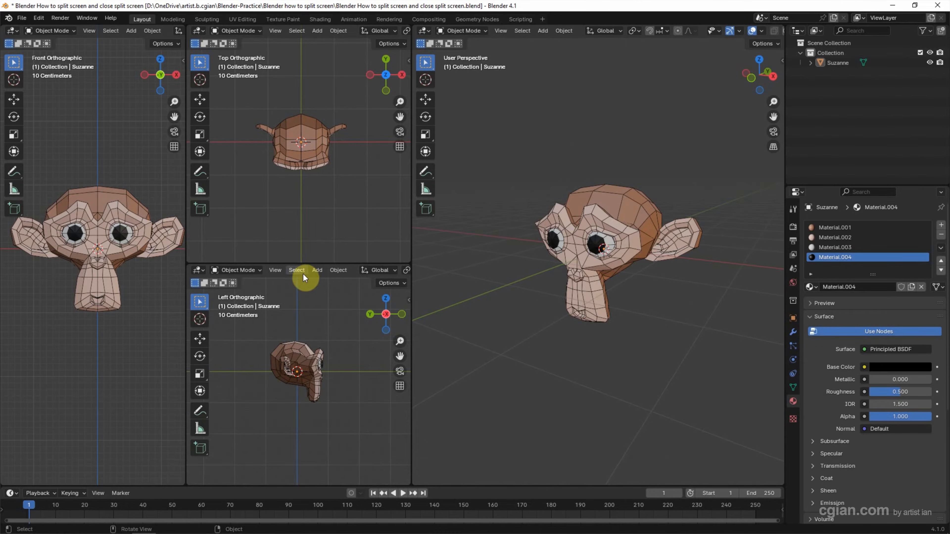
pyautogui.moveTo(305, 262)
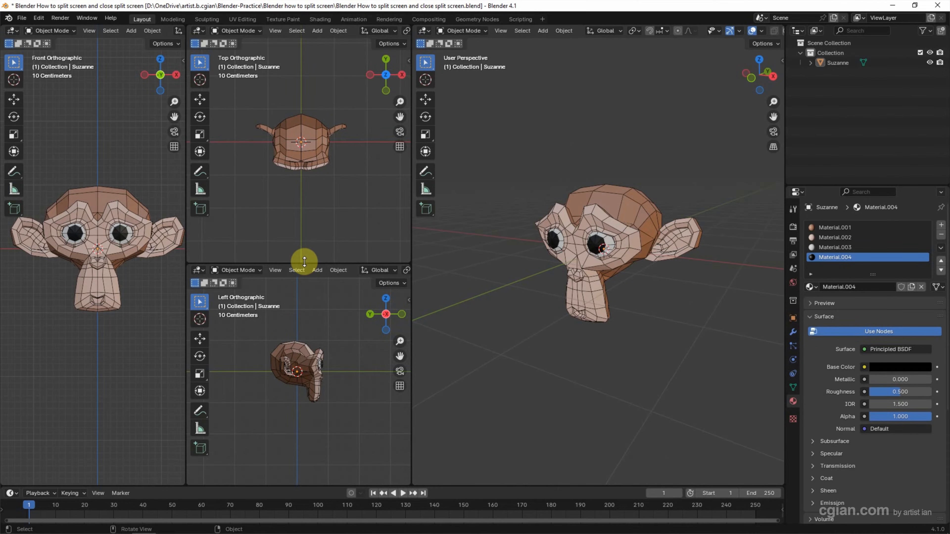
# Step: Join Areas on the lower border so the top view absorbs the left side view
pyautogui.rightClick(304, 261)
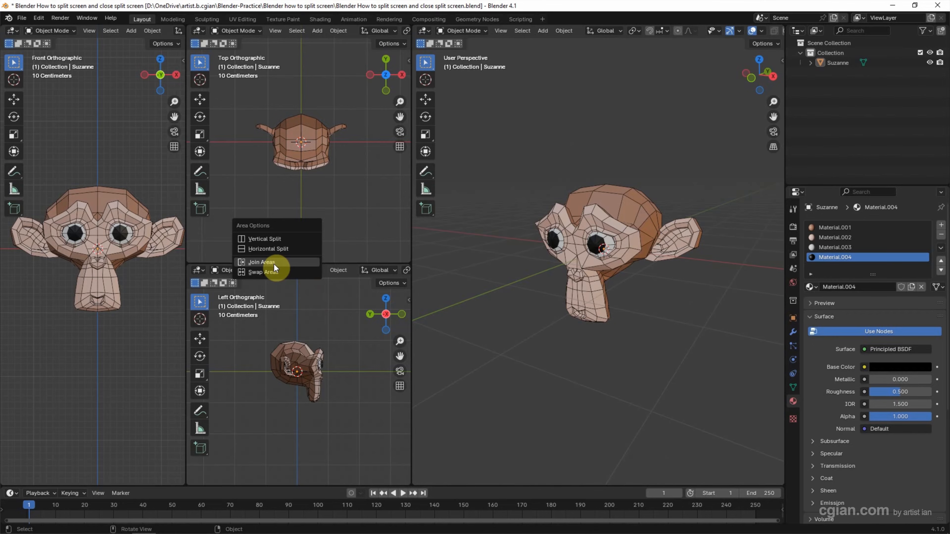
pyautogui.click(262, 261)
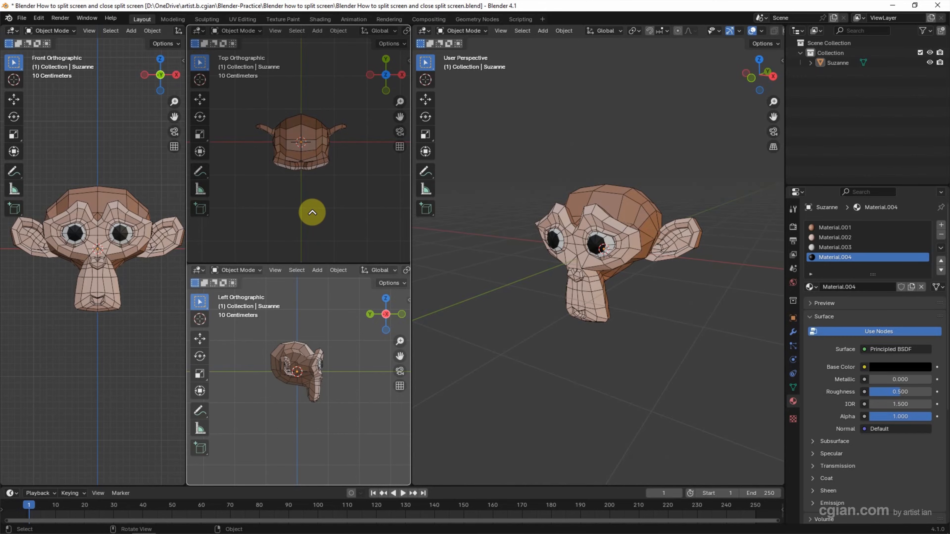
pyautogui.click(311, 213)
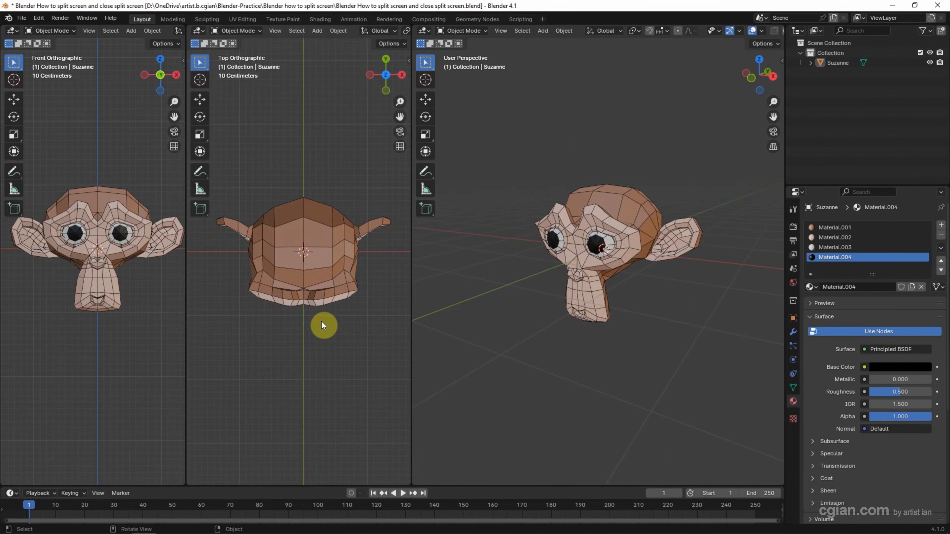
pyautogui.moveTo(185, 328)
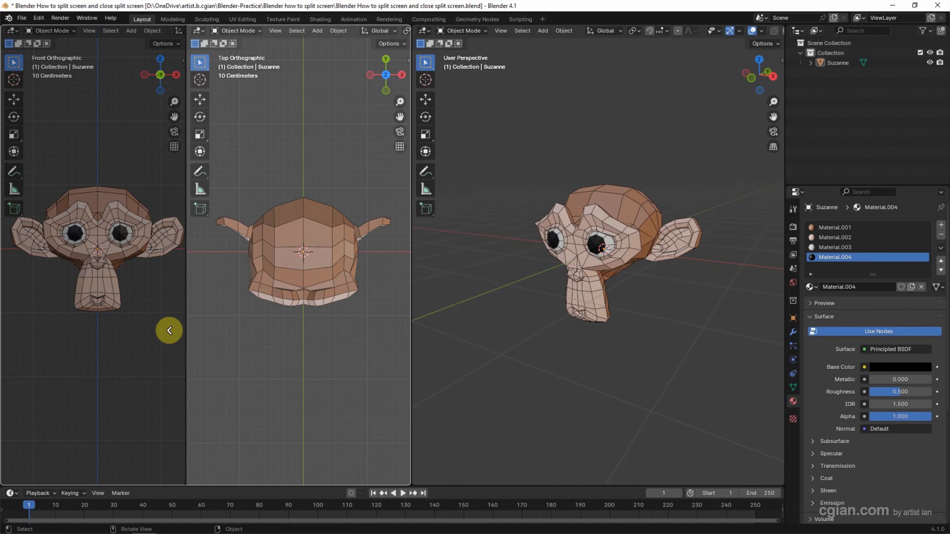
# Step: Absorb the top view area into the front view, leaving front and perspective viewports
pyautogui.click(169, 330)
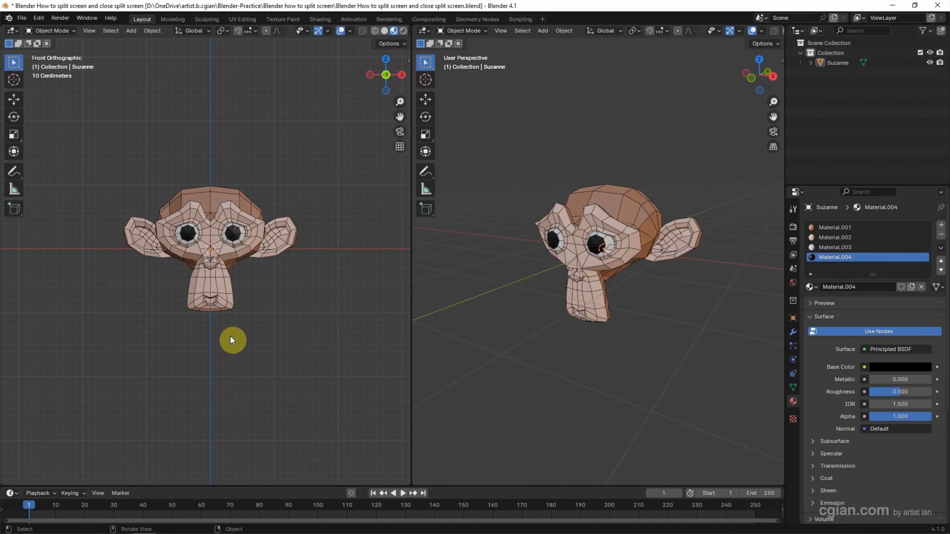
pyautogui.moveTo(405, 333)
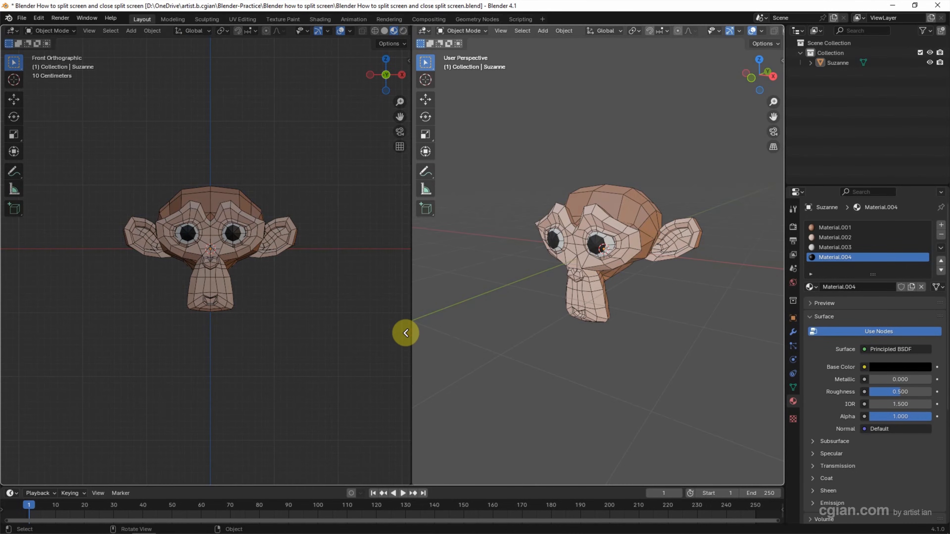